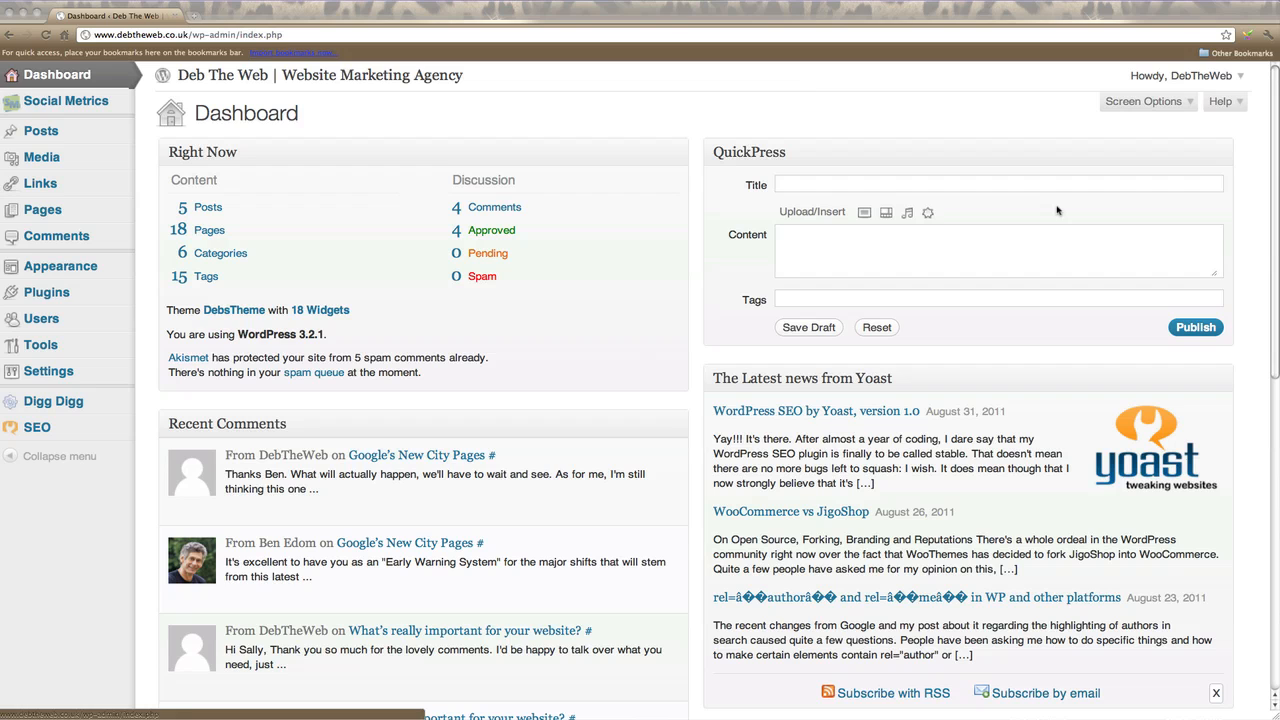
mouse_move(183, 210)
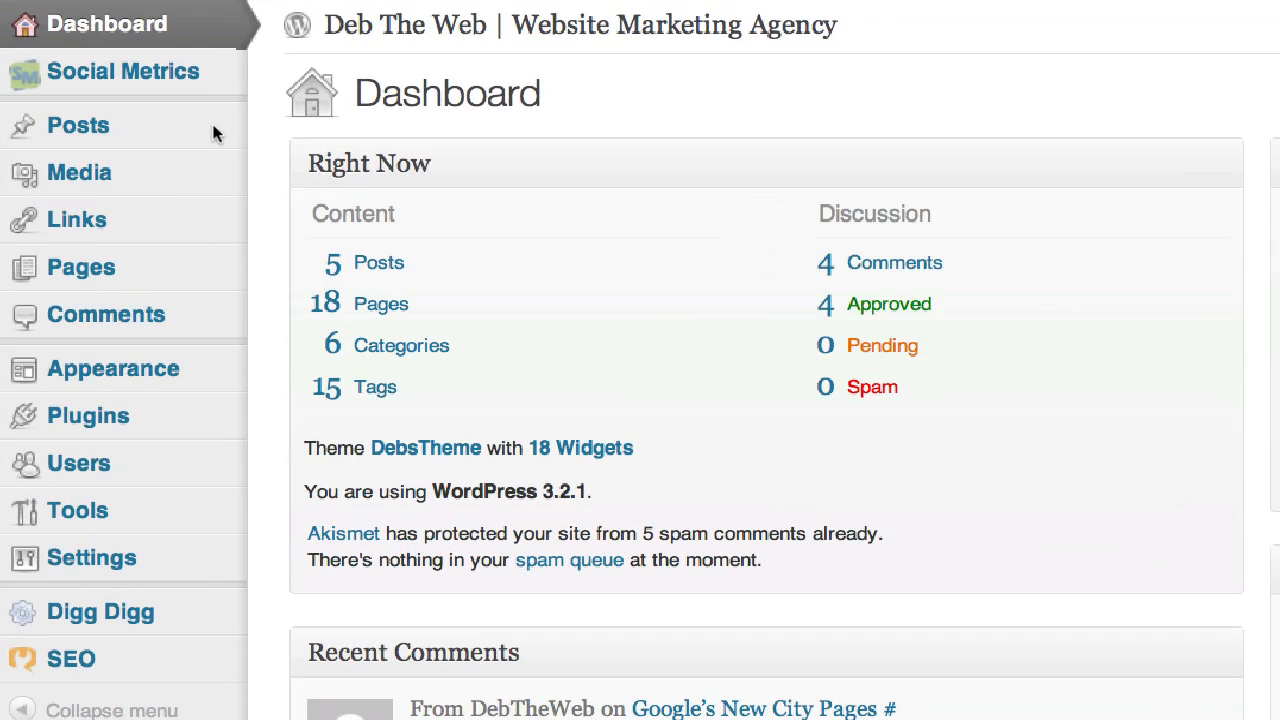
mouse_move(40, 145)
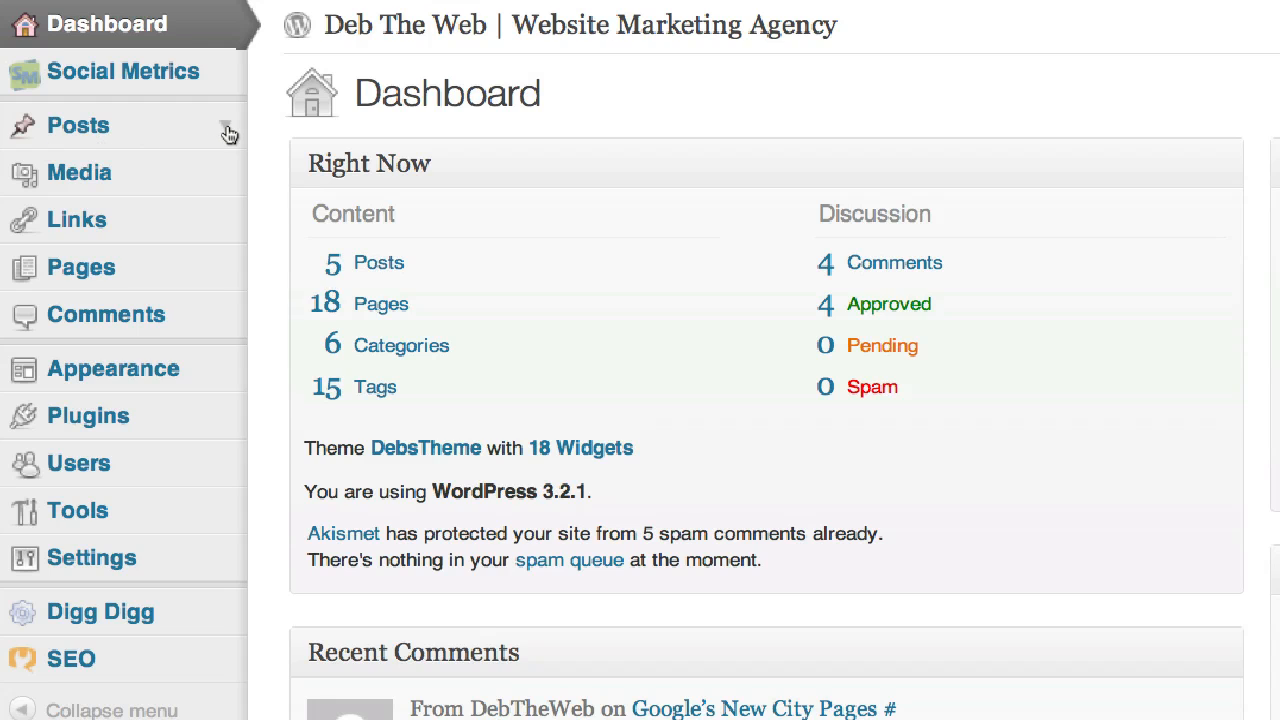
Open the Categories page from the Posts menu in the admin sidebar
left_click(78, 124)
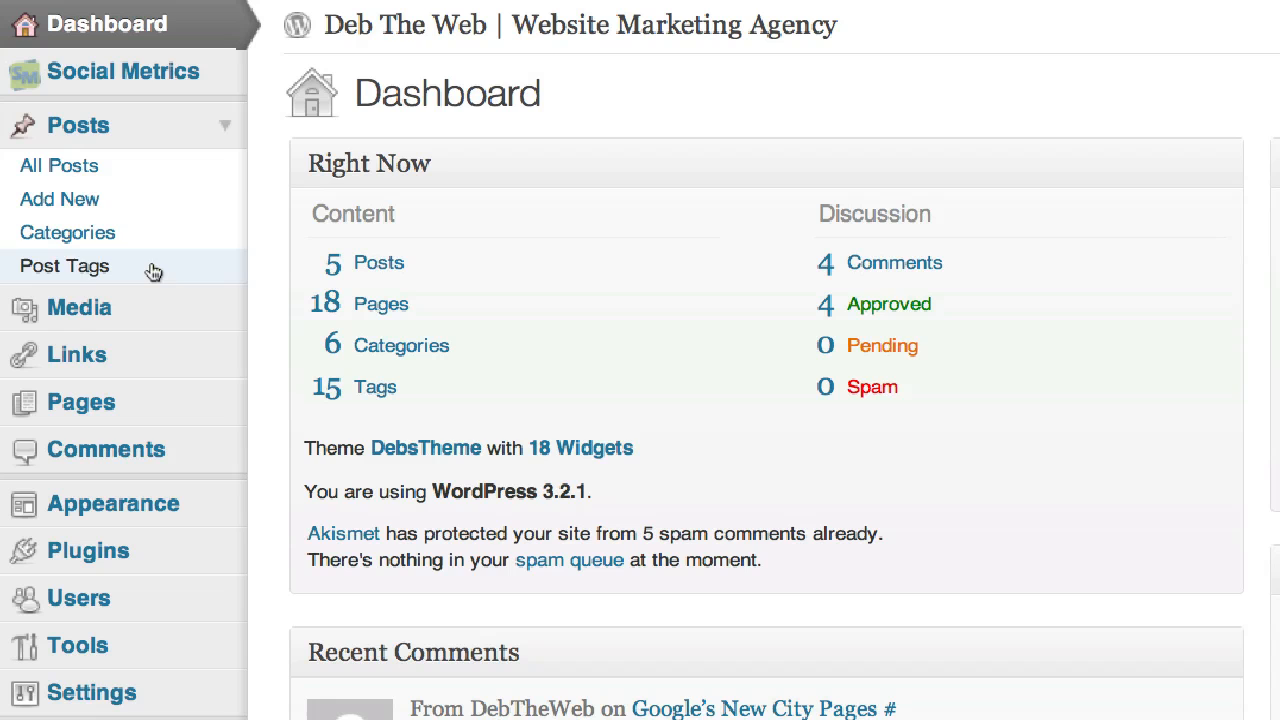
left_click(67, 232)
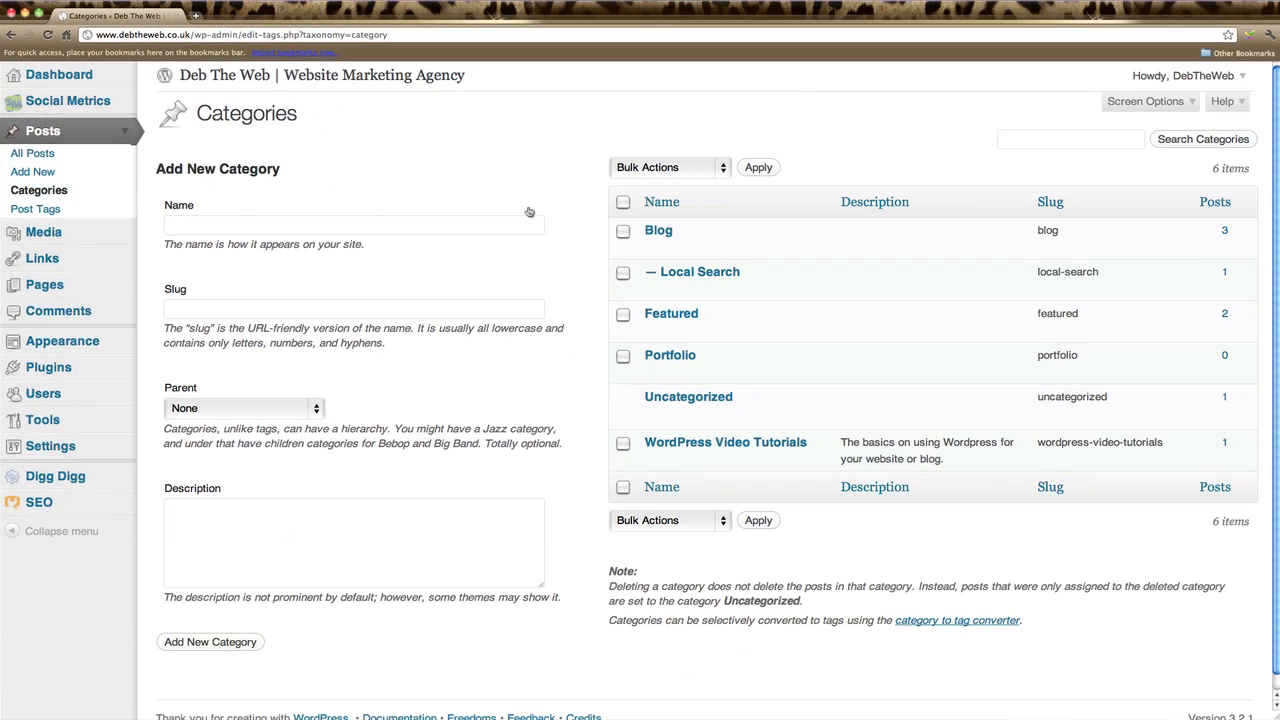
mouse_move(688, 396)
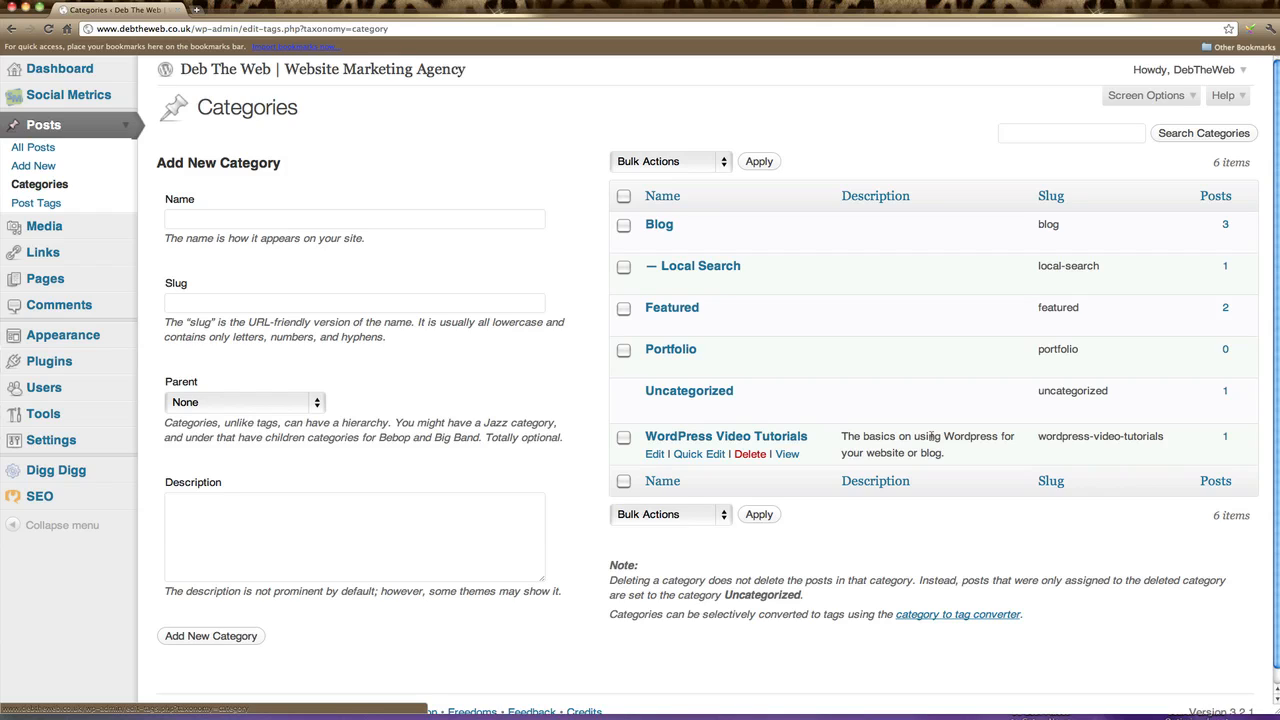
mouse_move(930, 435)
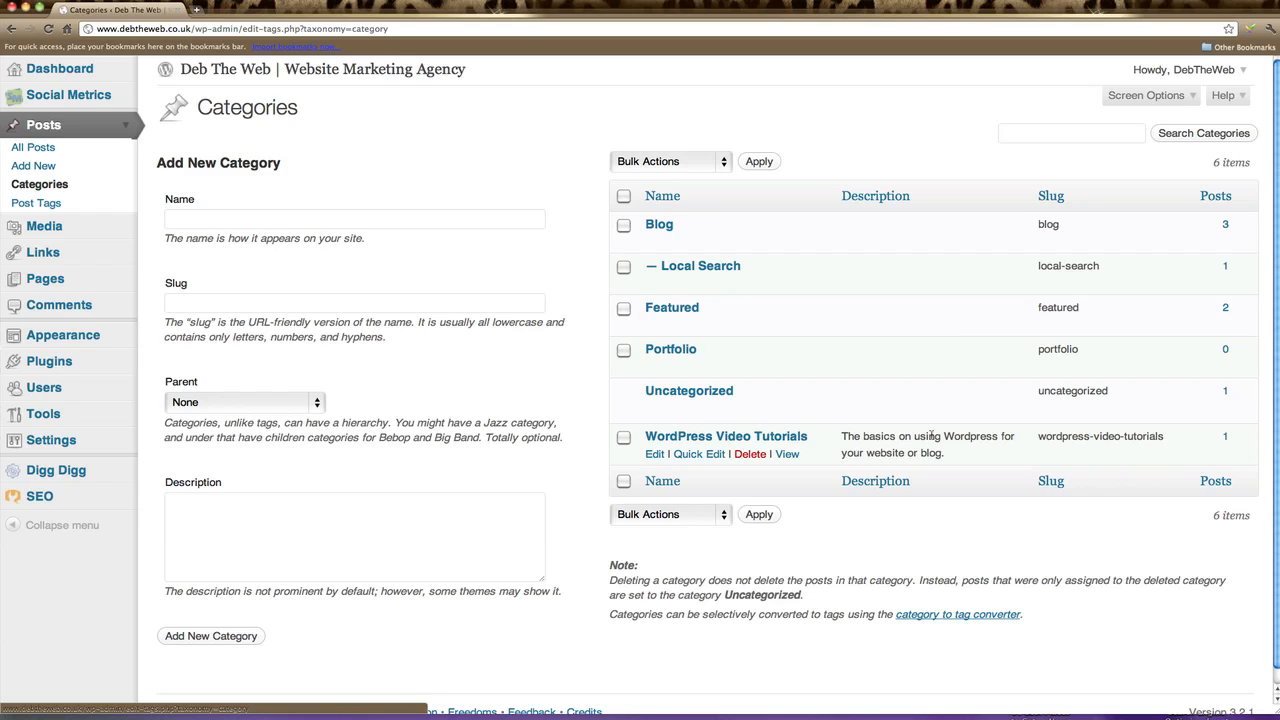
mouse_move(945, 435)
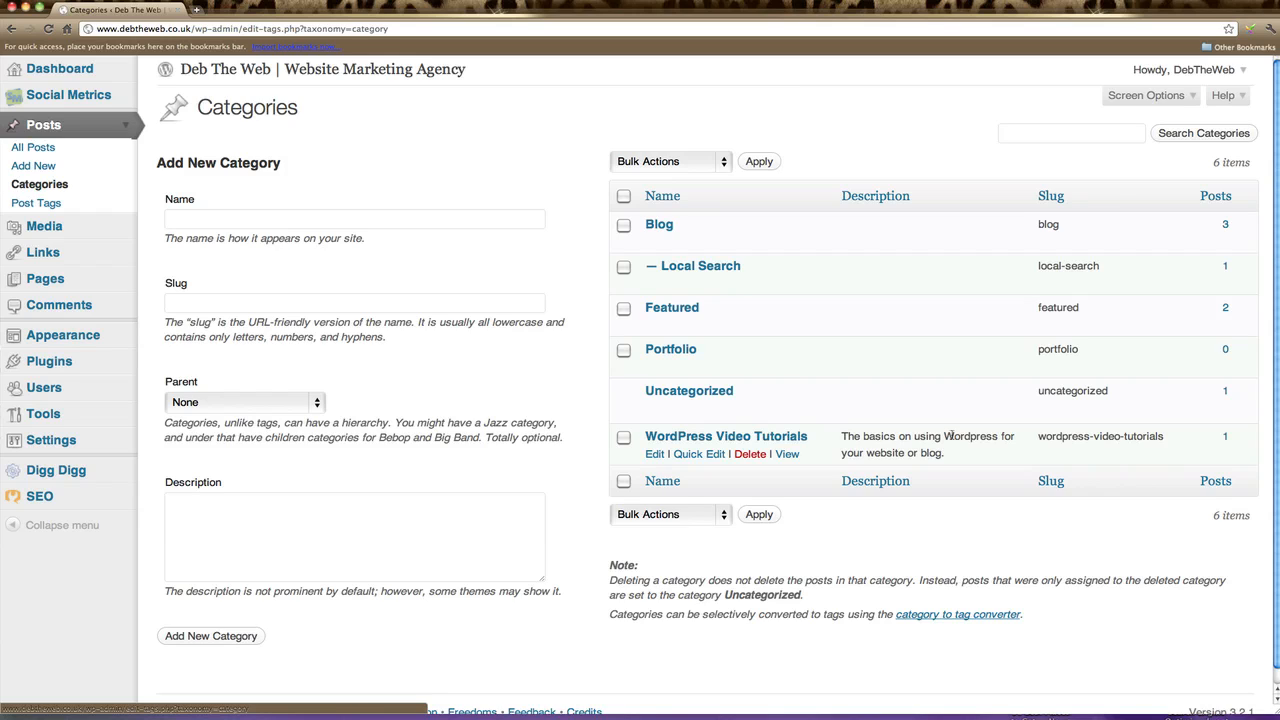
mouse_move(689, 390)
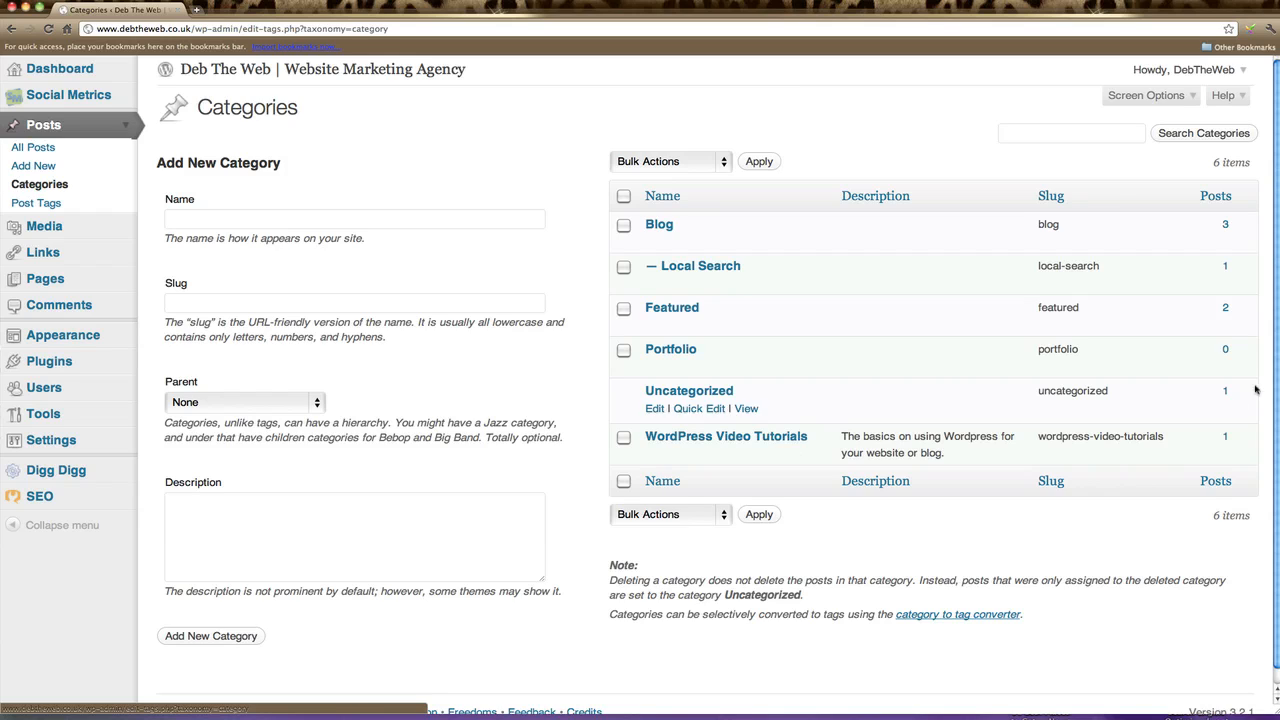
mouse_move(671, 349)
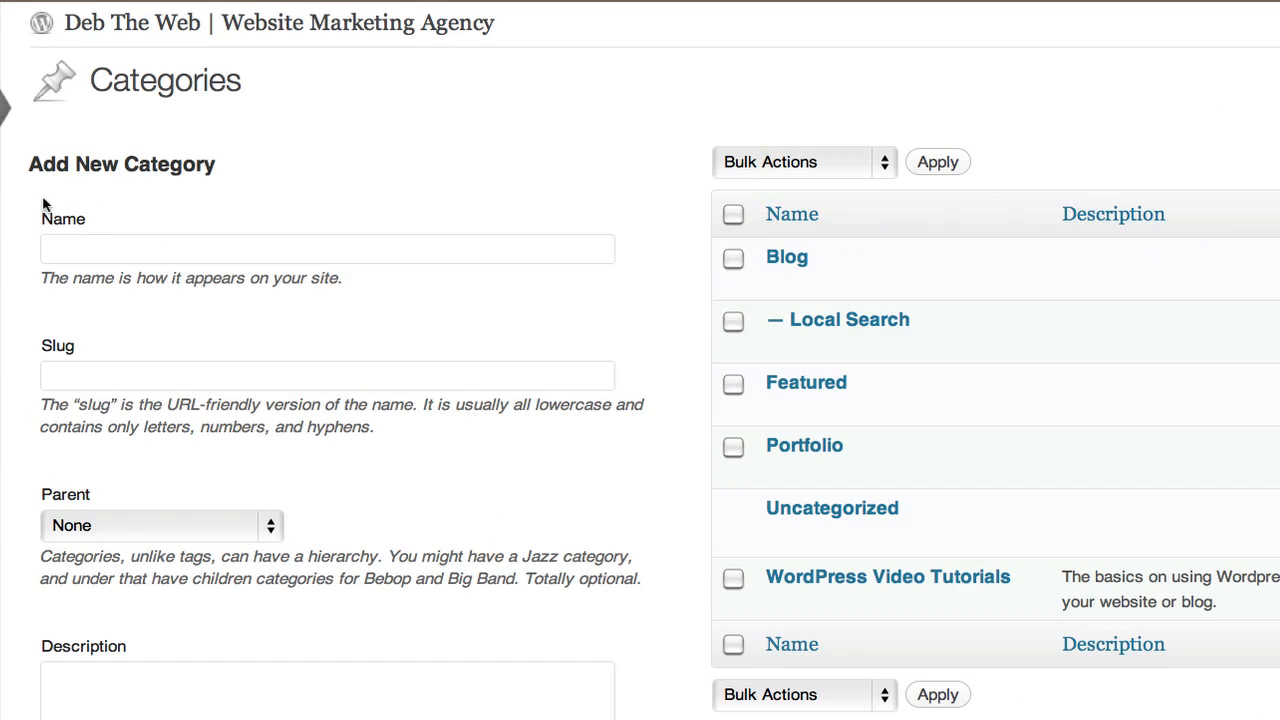
Enter category name 'New Articles' and slug 'new-articles'
left_click(327, 249)
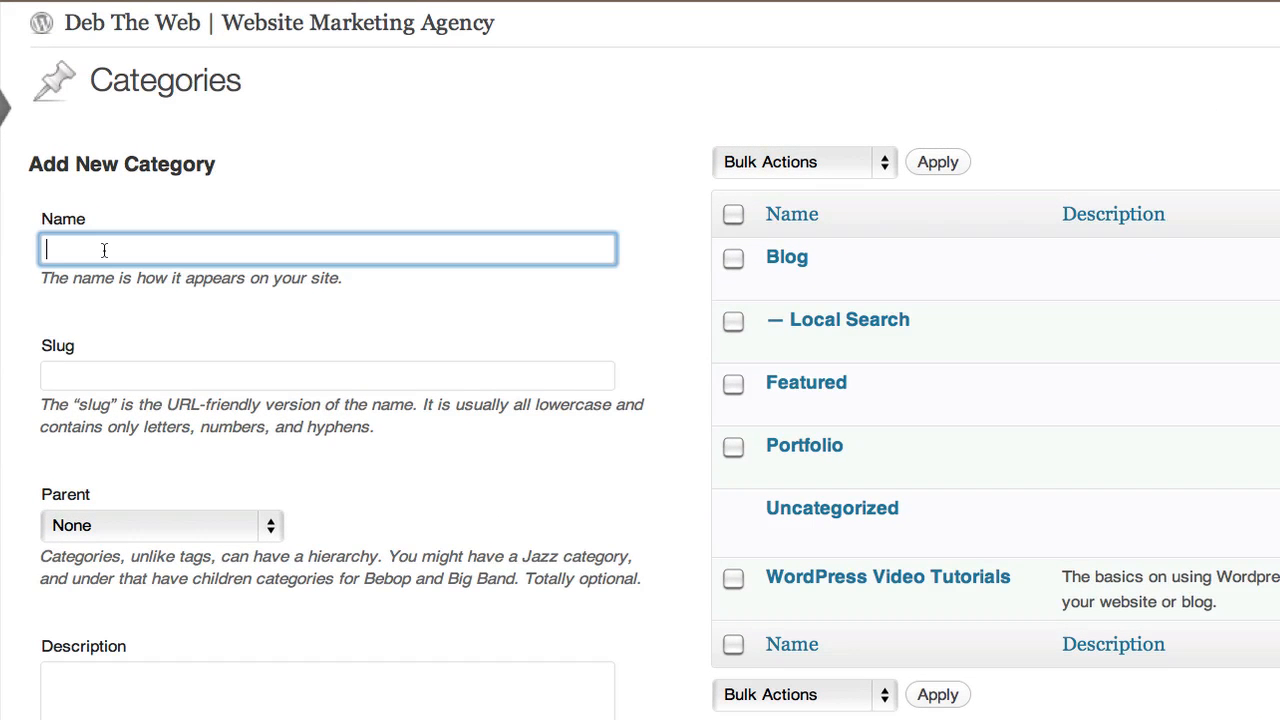
type("N")
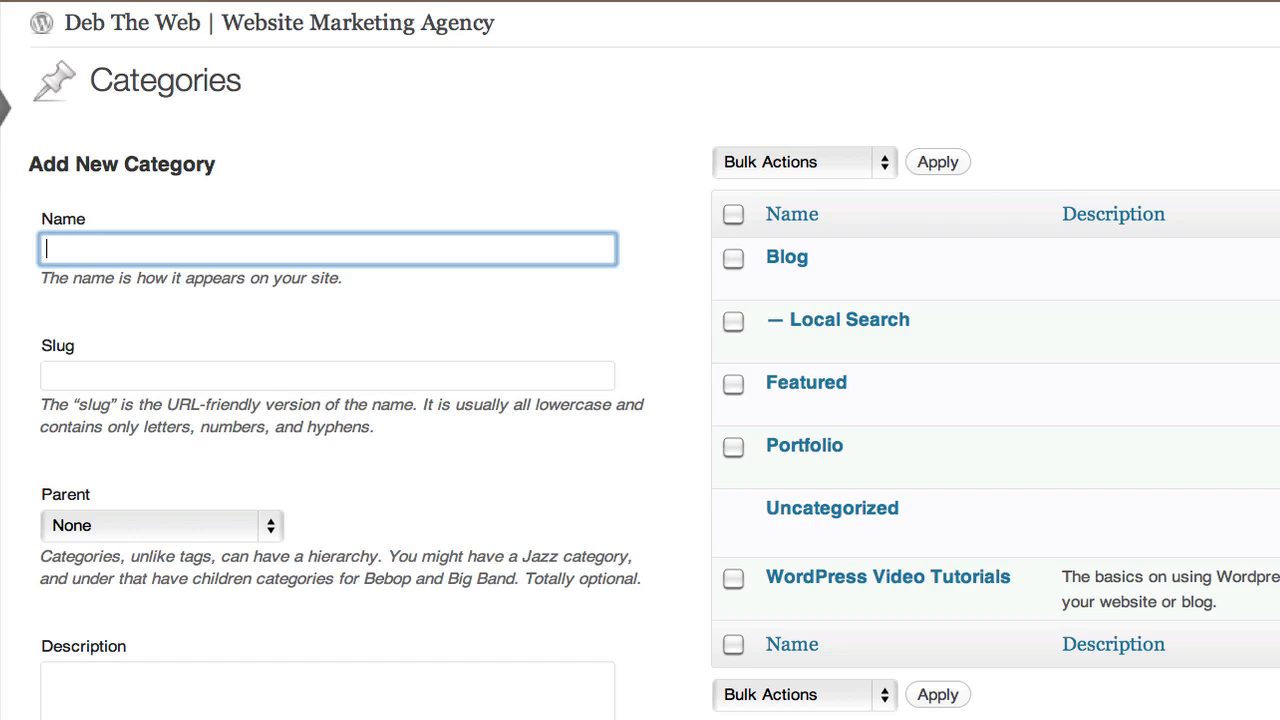
type("New")
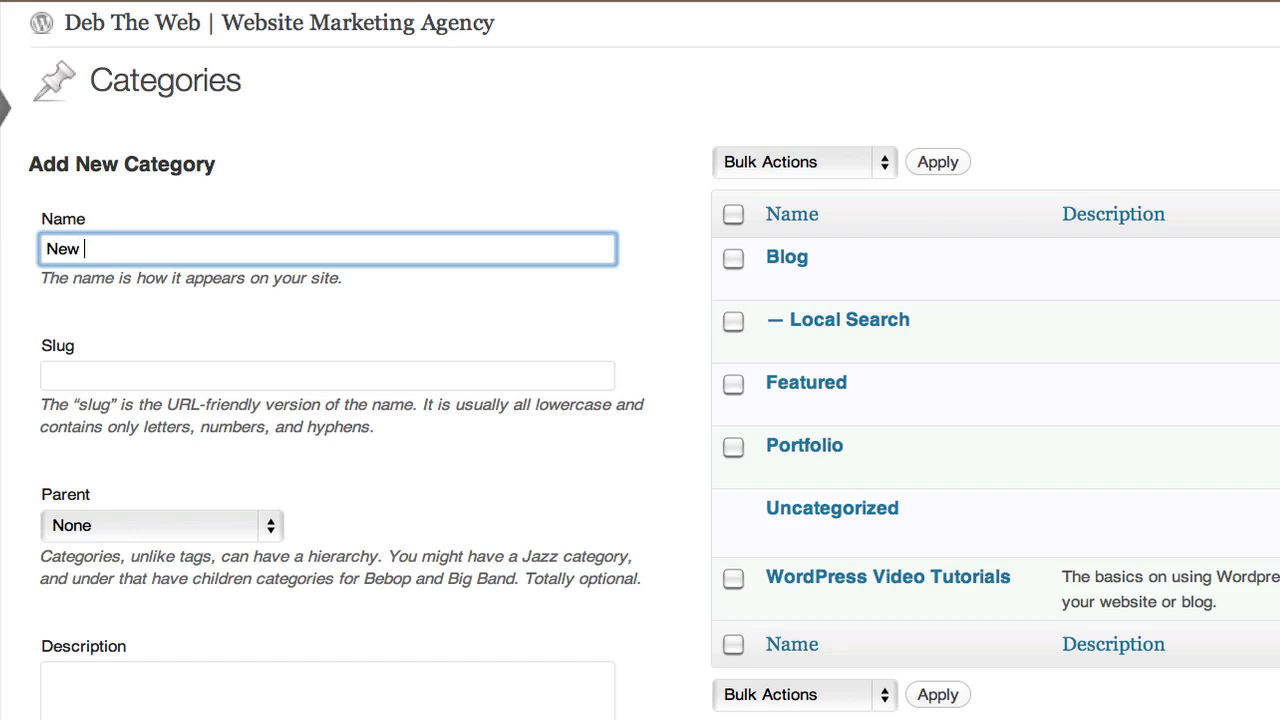
type("Articles")
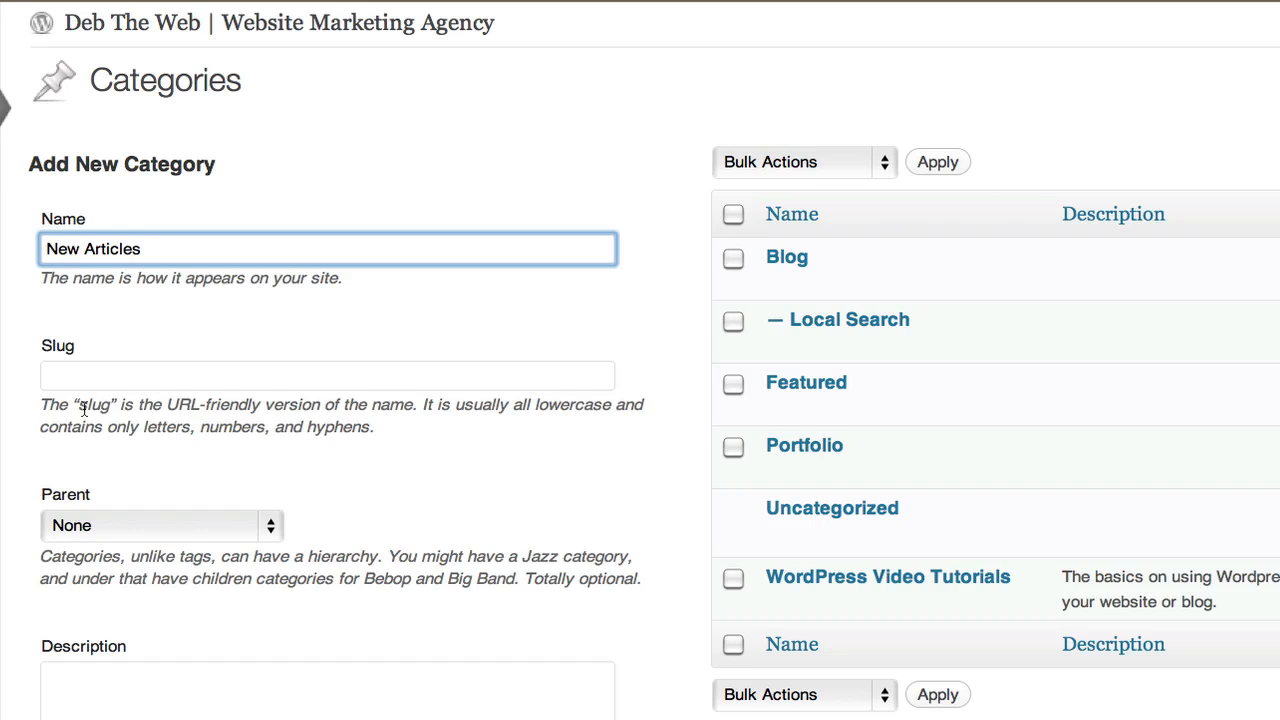
left_click(327, 375)
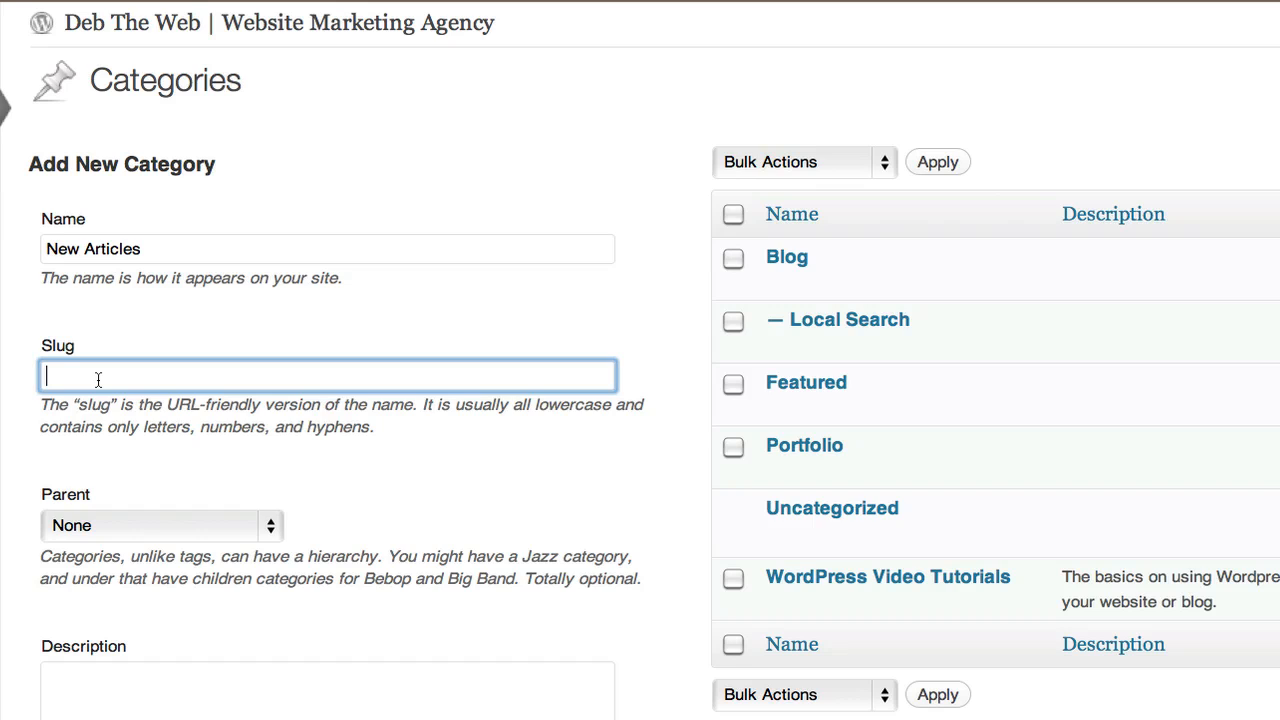
type("new")
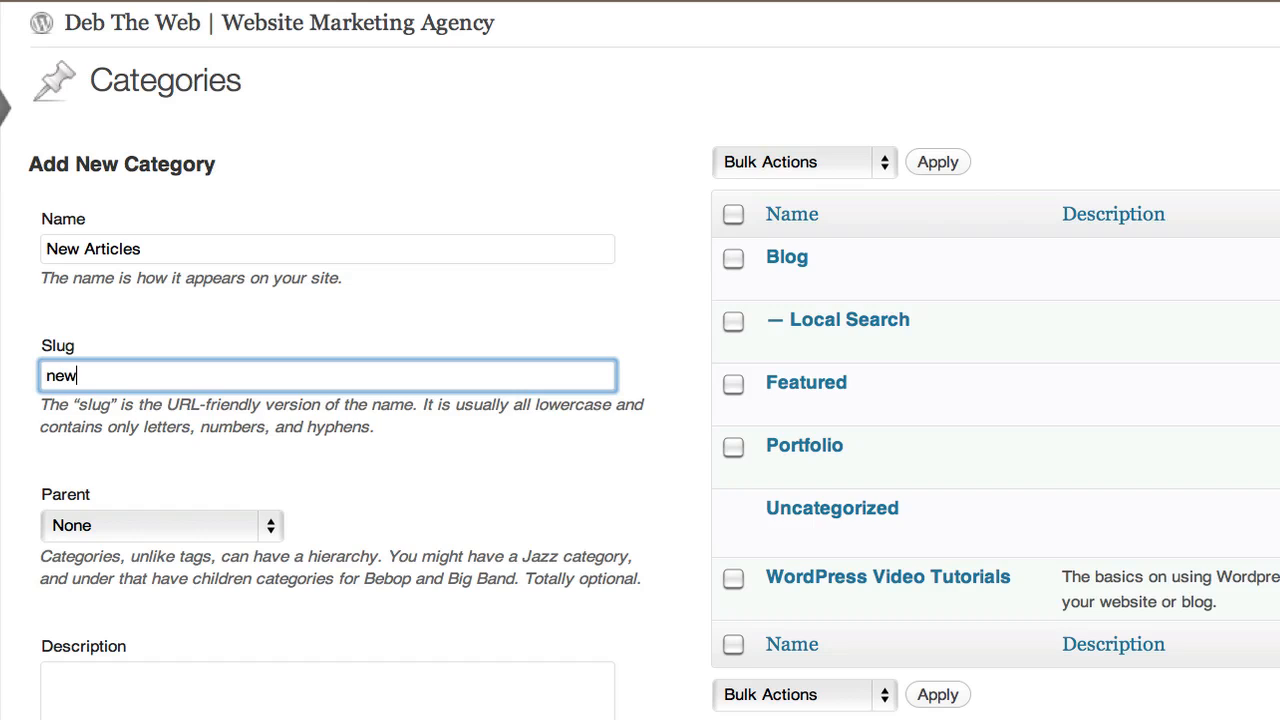
type("-articles")
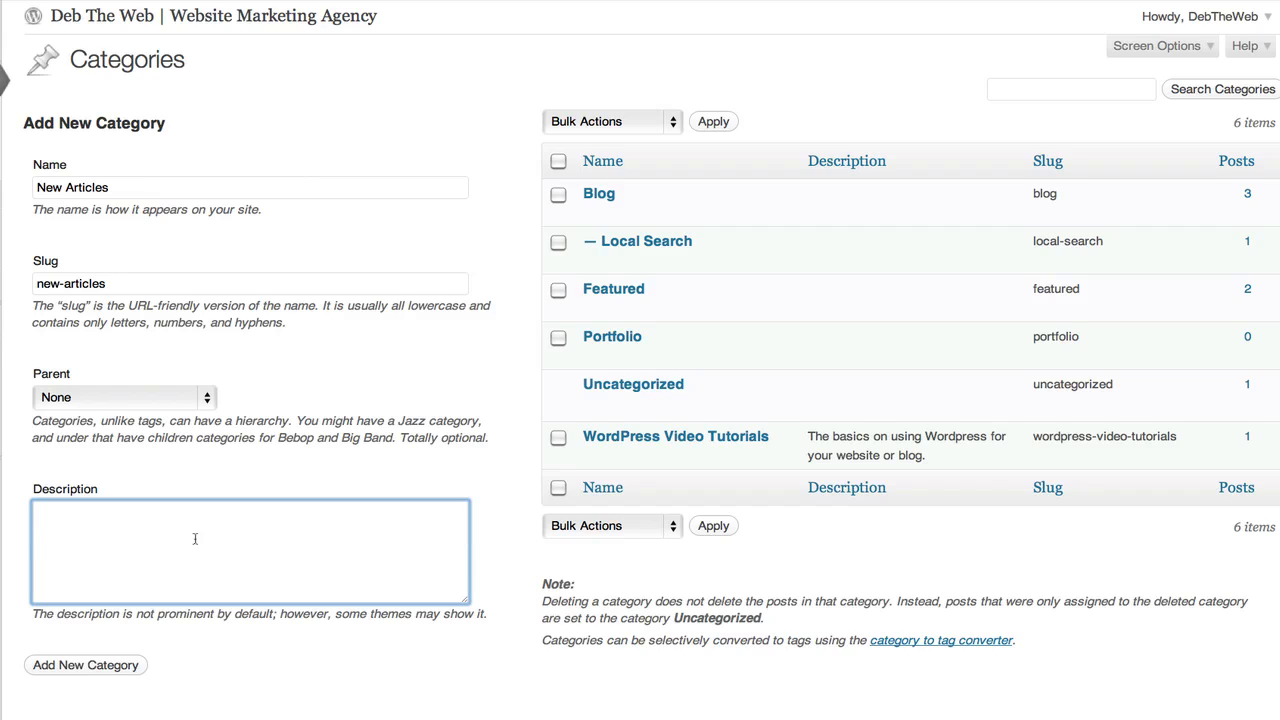
Add description 'All our new articles.' and create the category
type("All o")
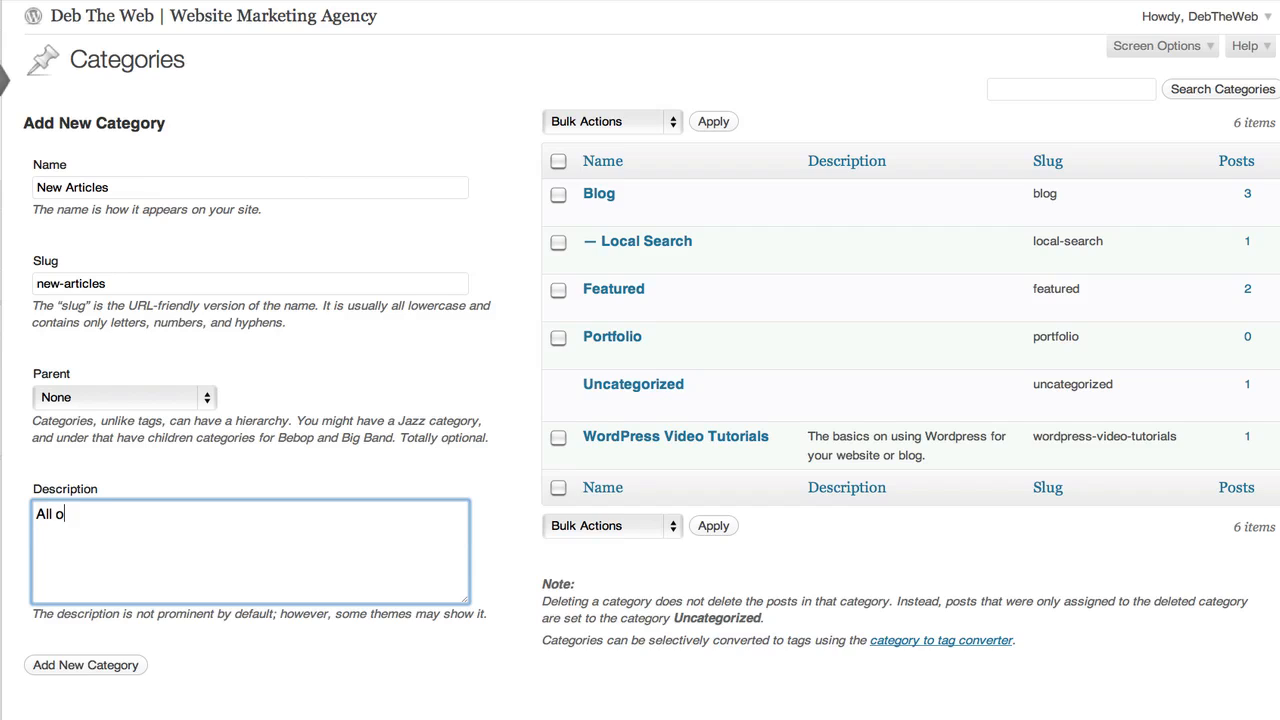
type("ur new artic")
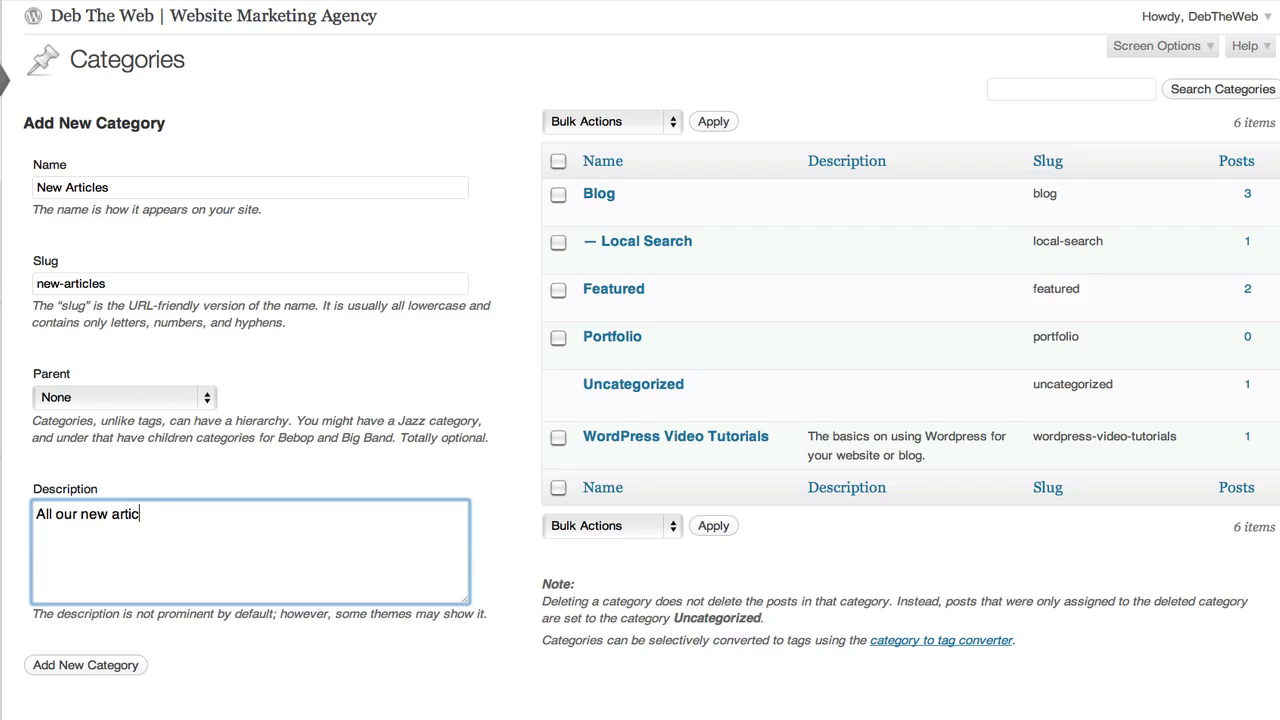
type("les.")
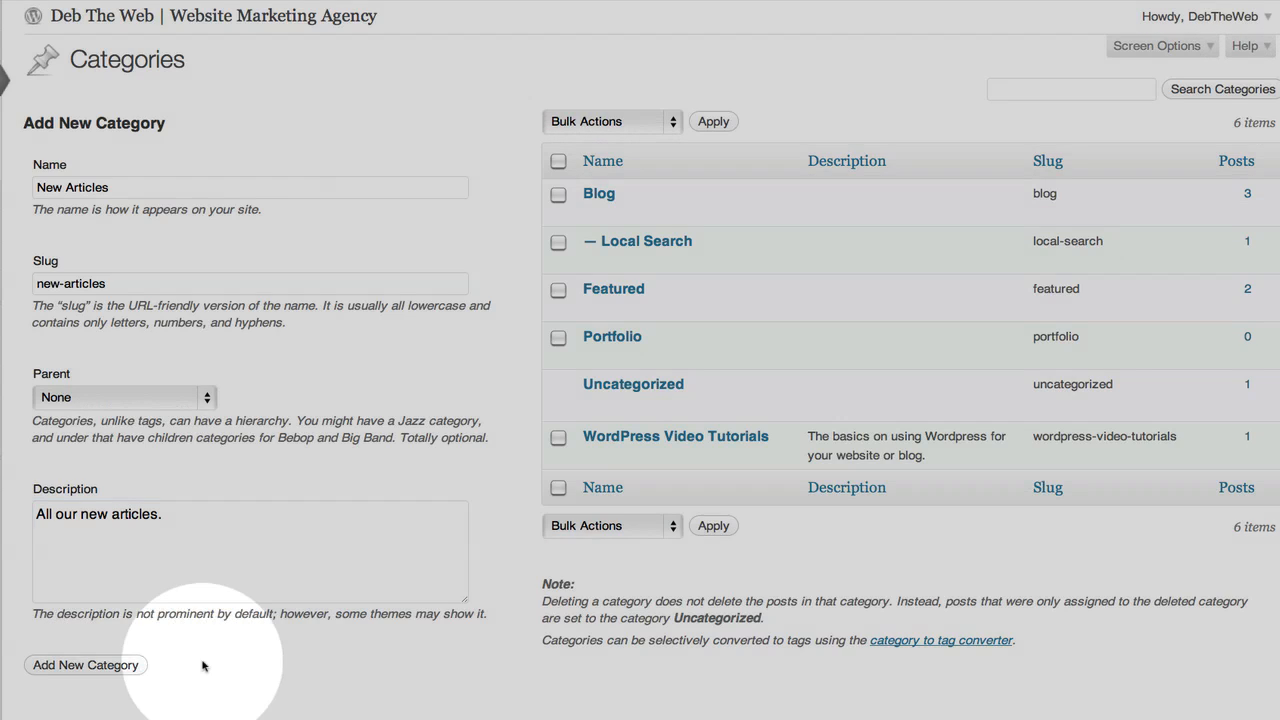
left_click(85, 664)
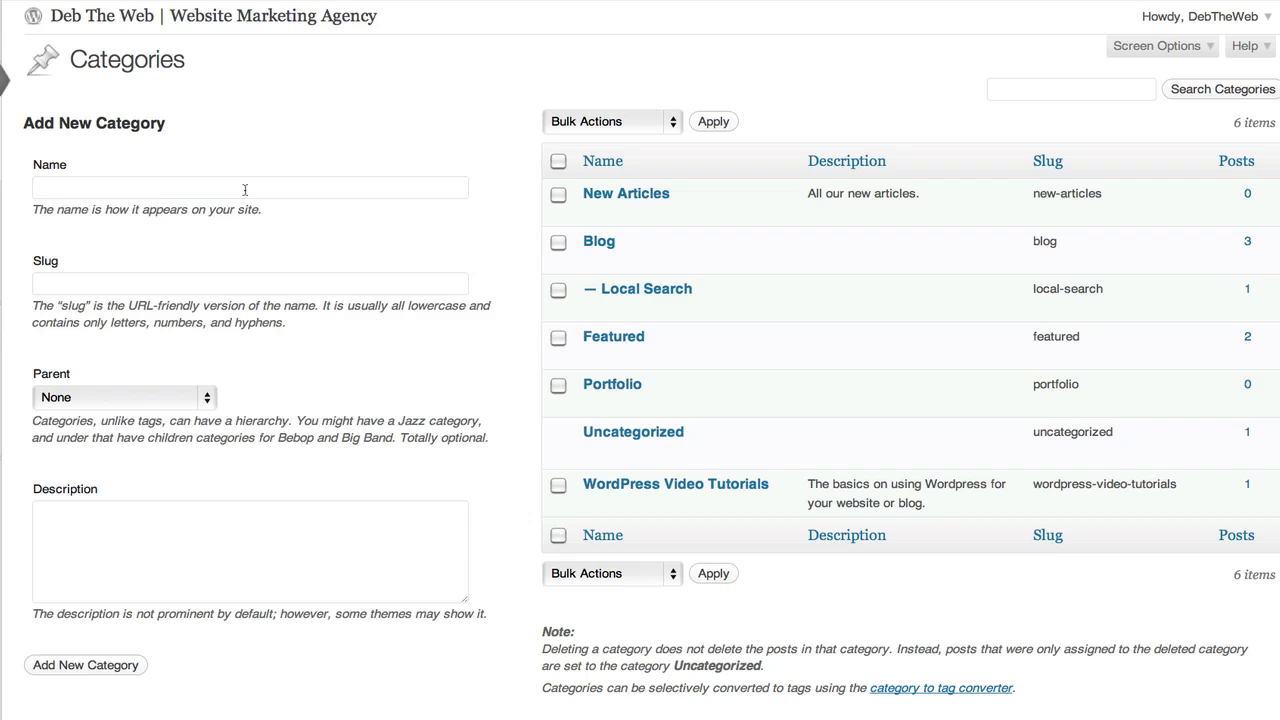
Enter name 'WordPress Tutorials', slug 'wordpress-tutorials', and parent New Articles
left_click(249, 187)
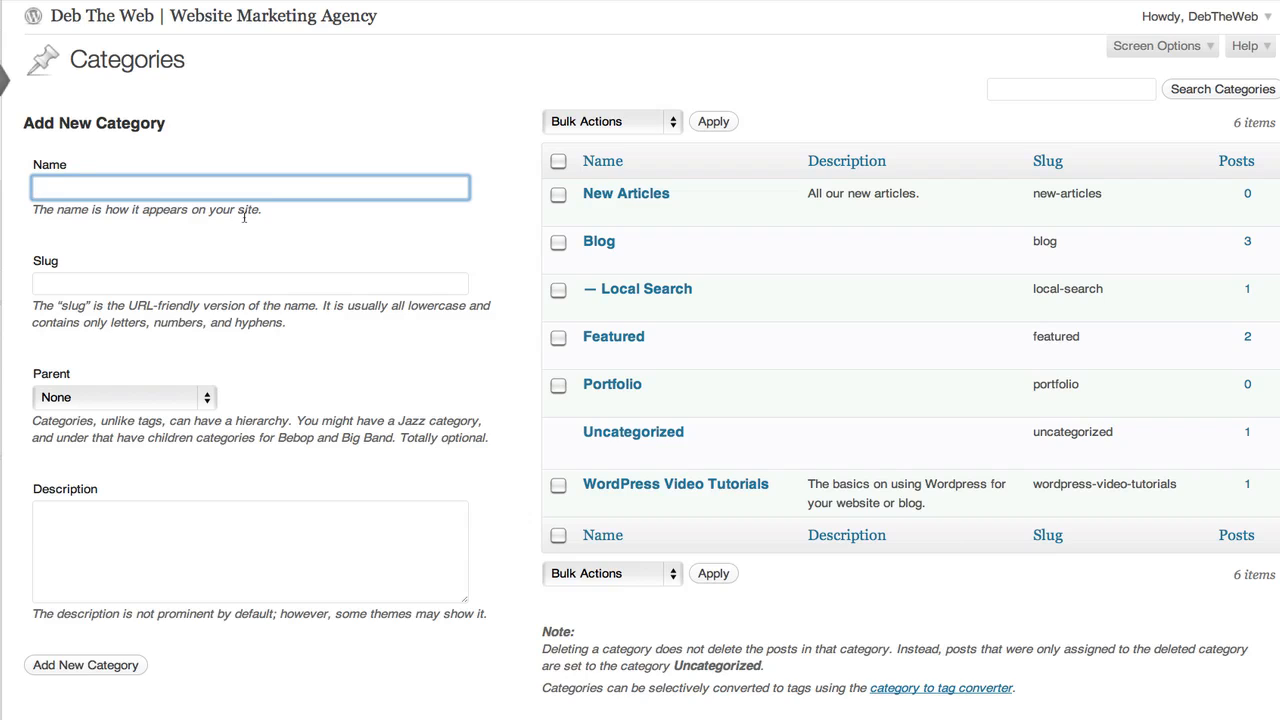
type("Word")
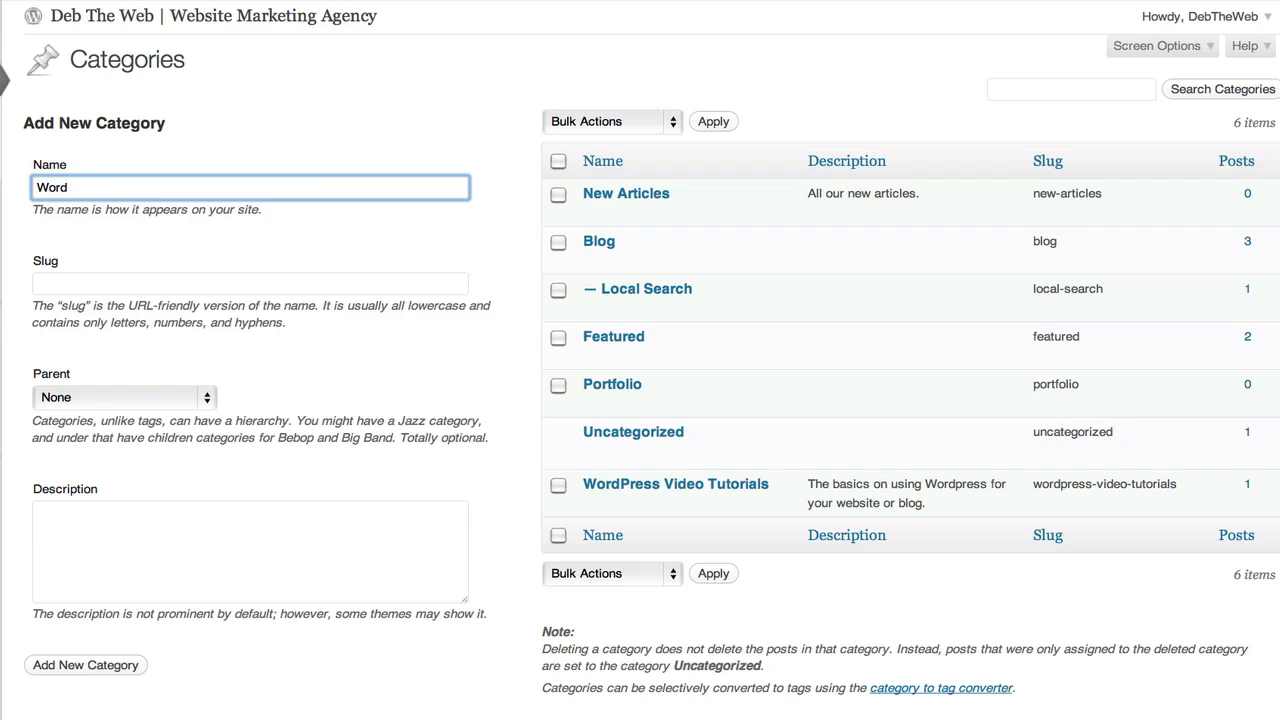
type("WordPress Tutorials")
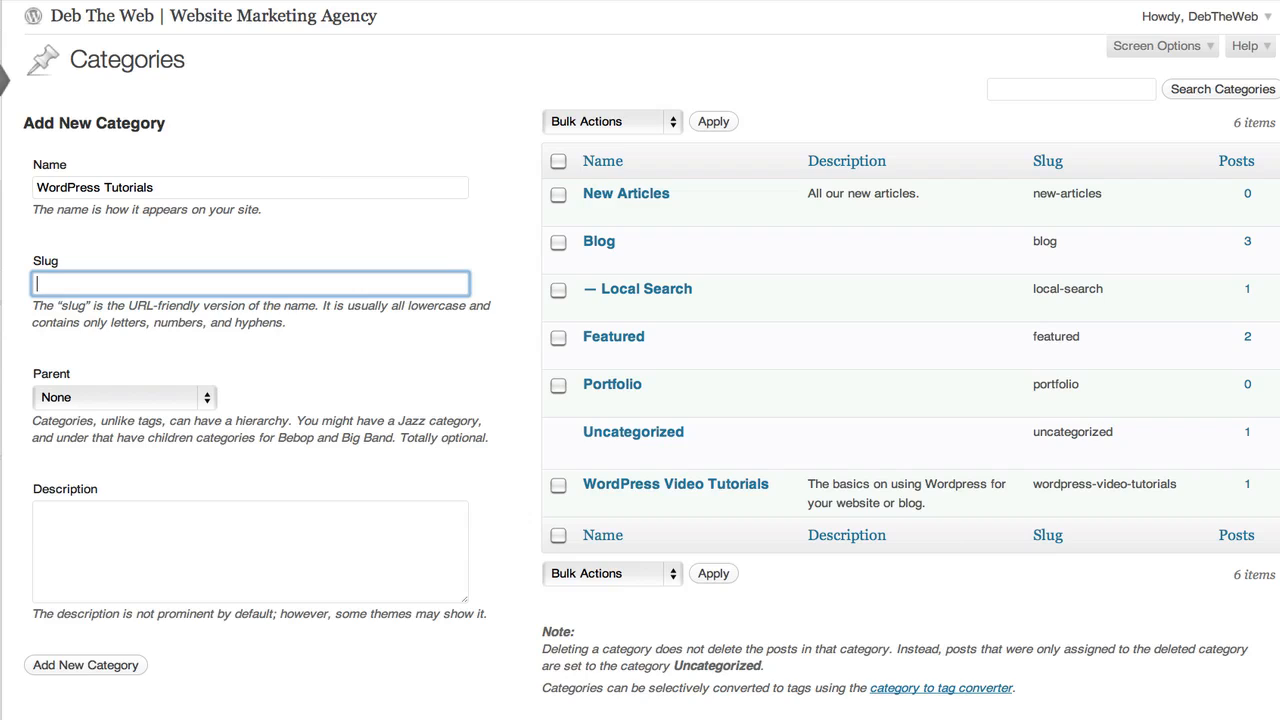
type("wordpress-tutorials")
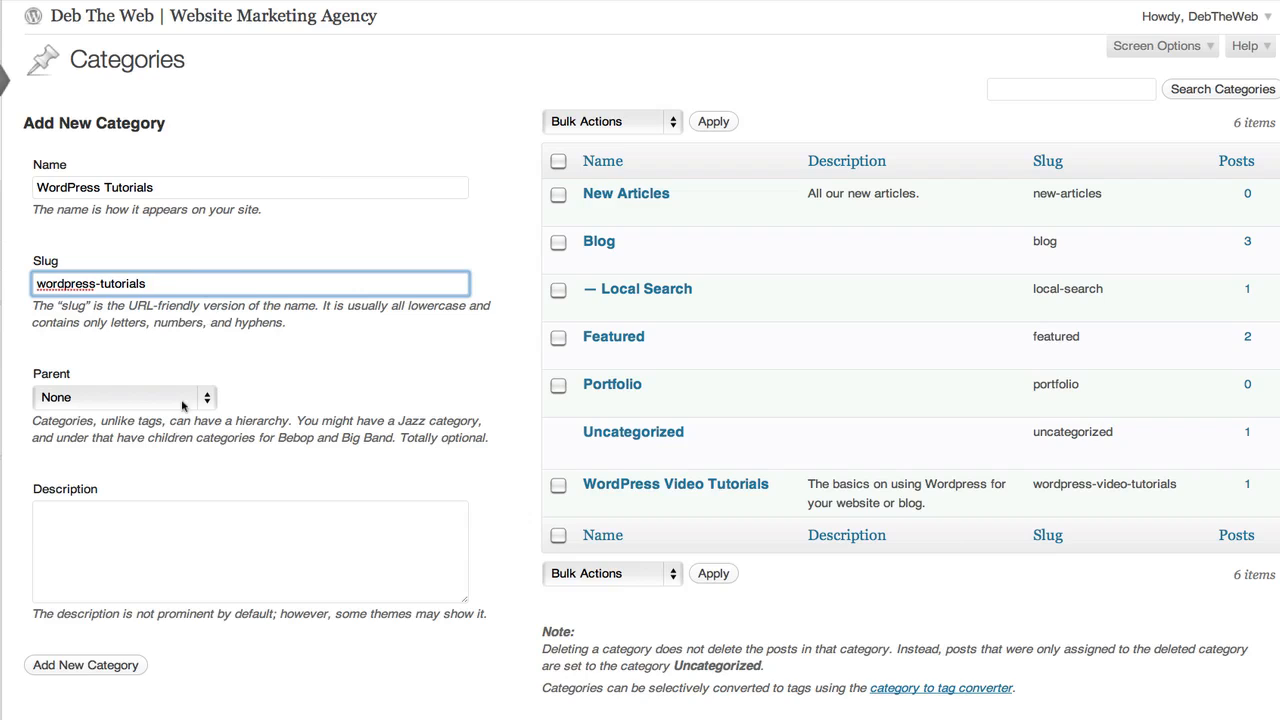
left_click(120, 397)
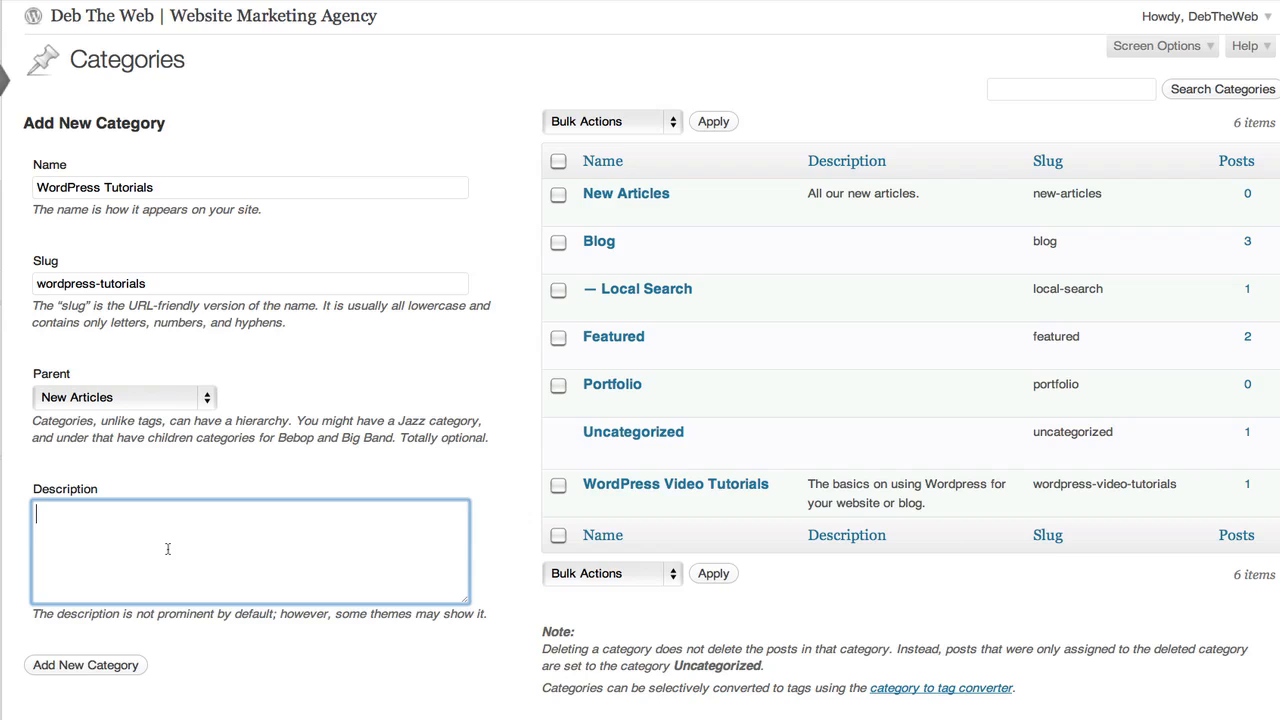
Add description 'Our brand articles.' and create the subcategory
type("O")
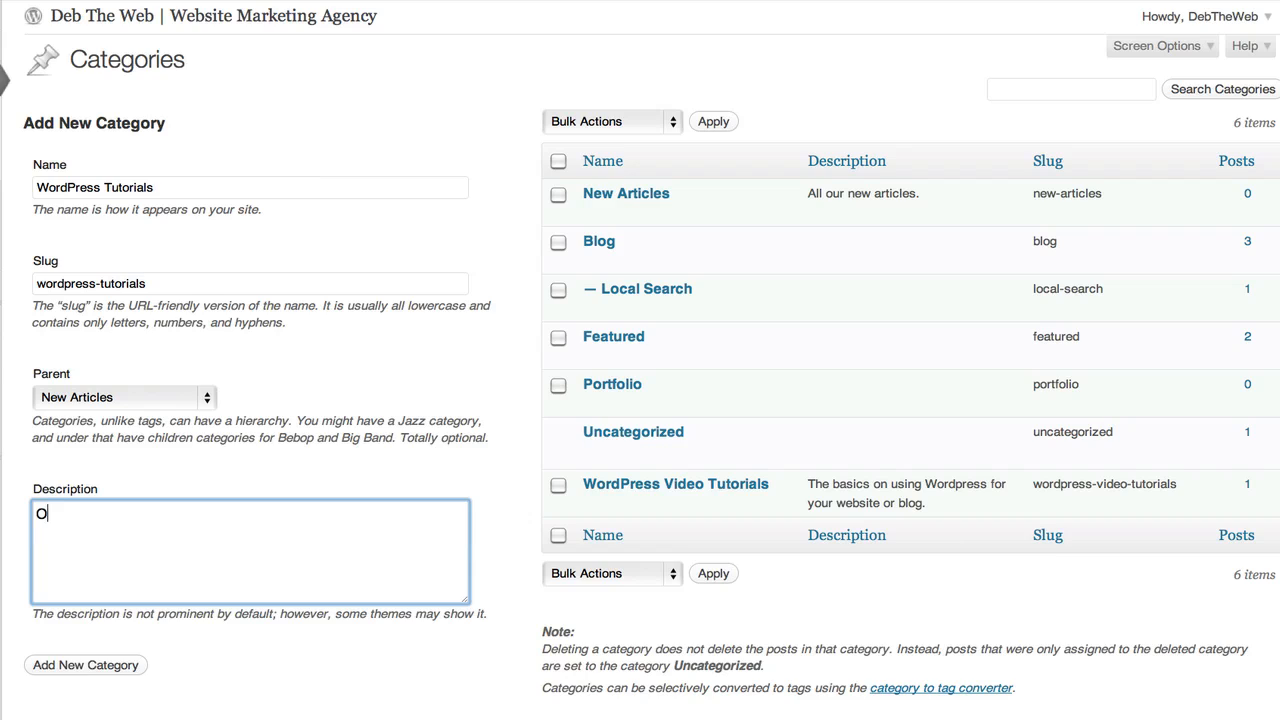
type("ur brand new wordpress tutorial")
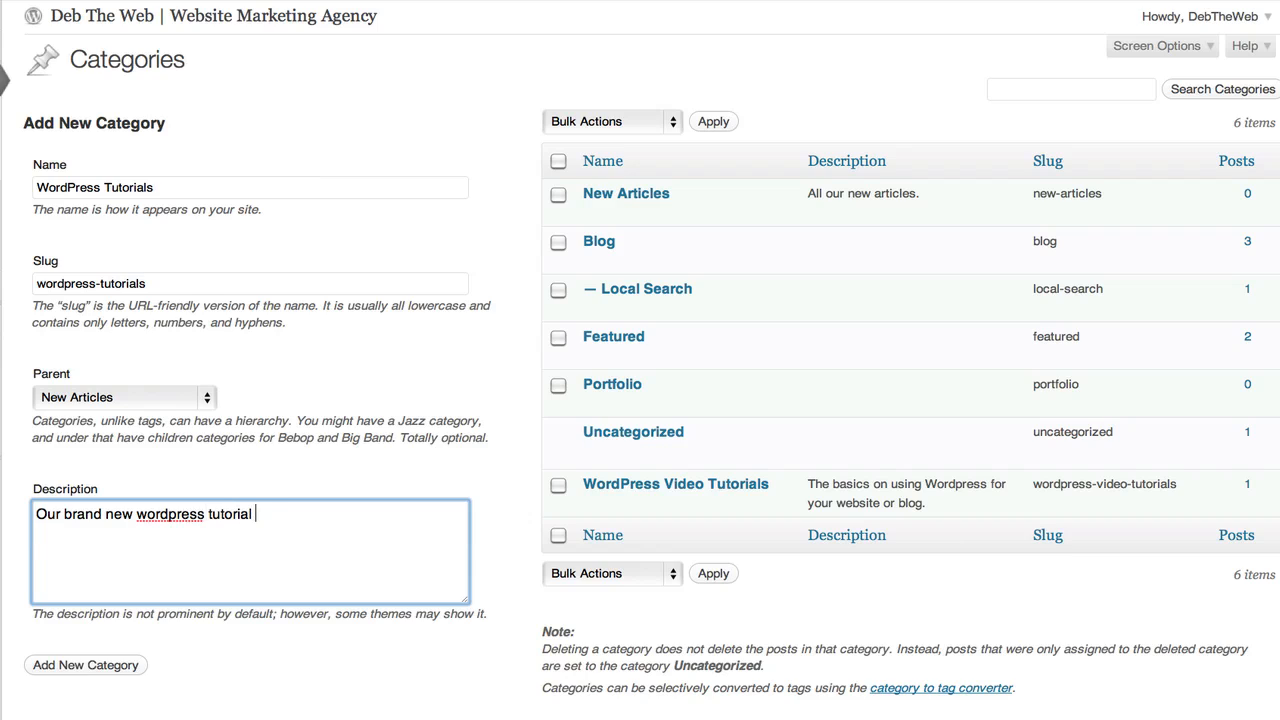
type("articles.")
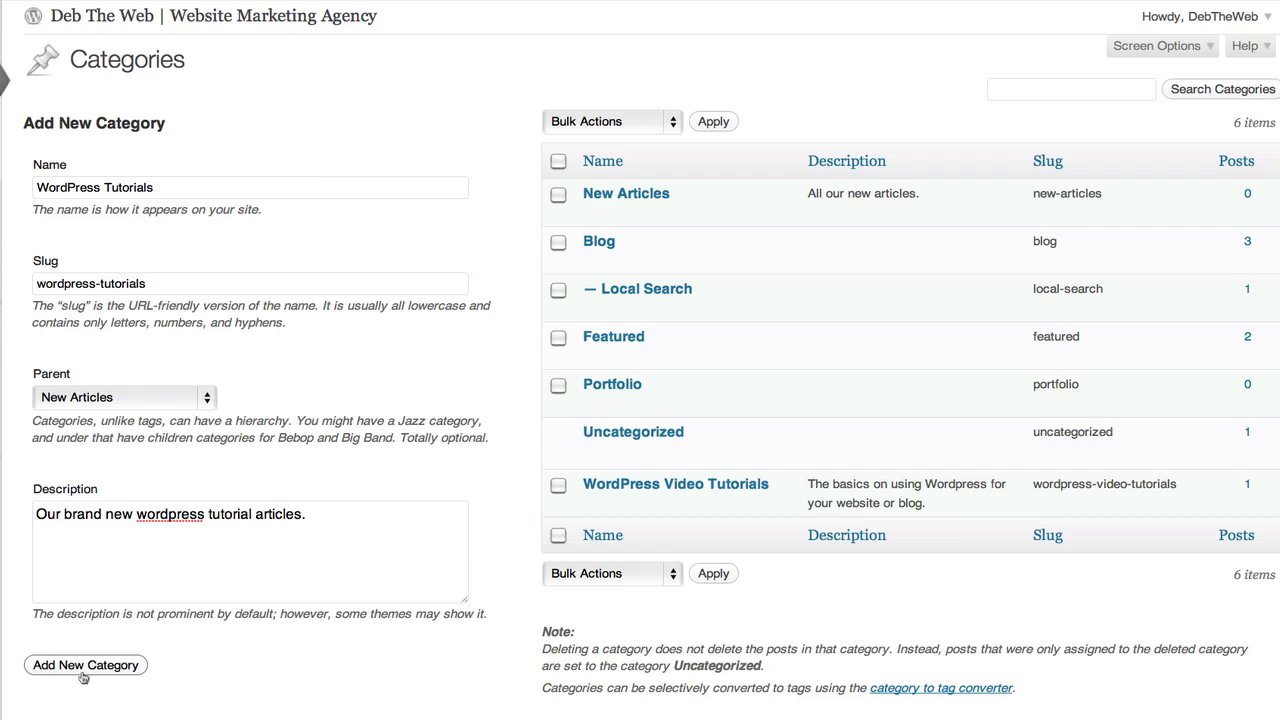
left_click(85, 664)
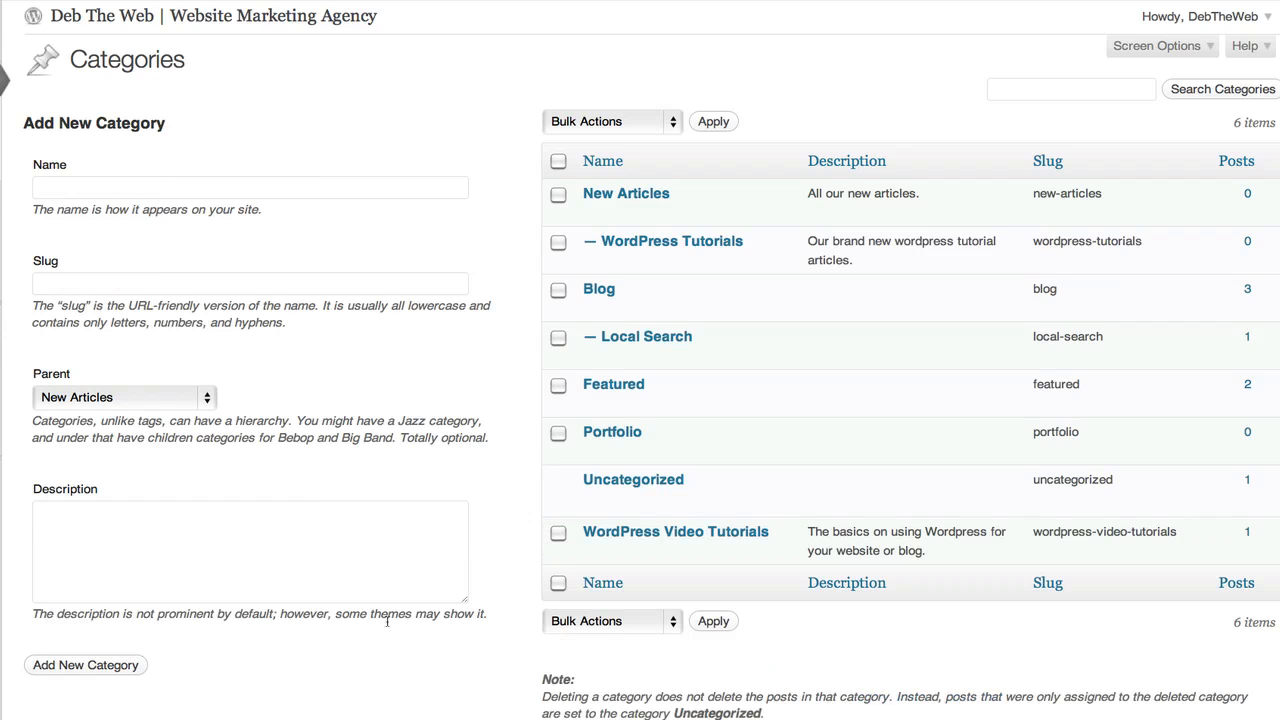
mouse_move(626, 193)
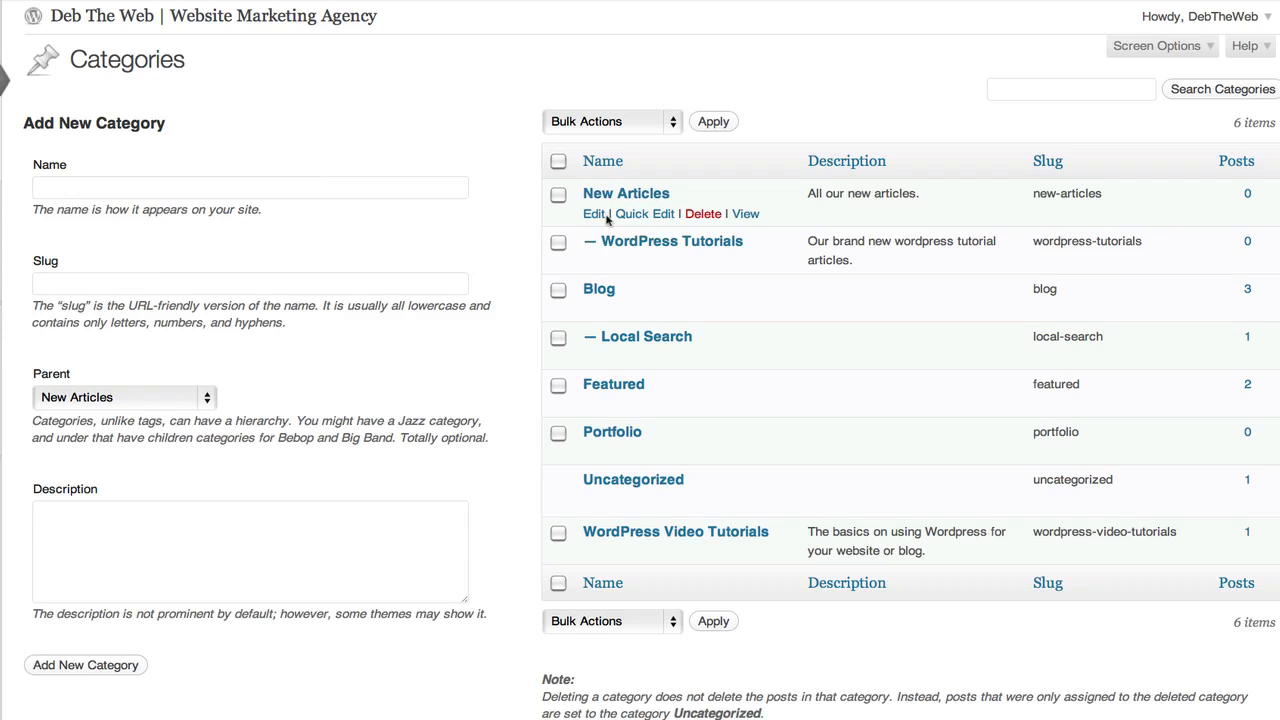